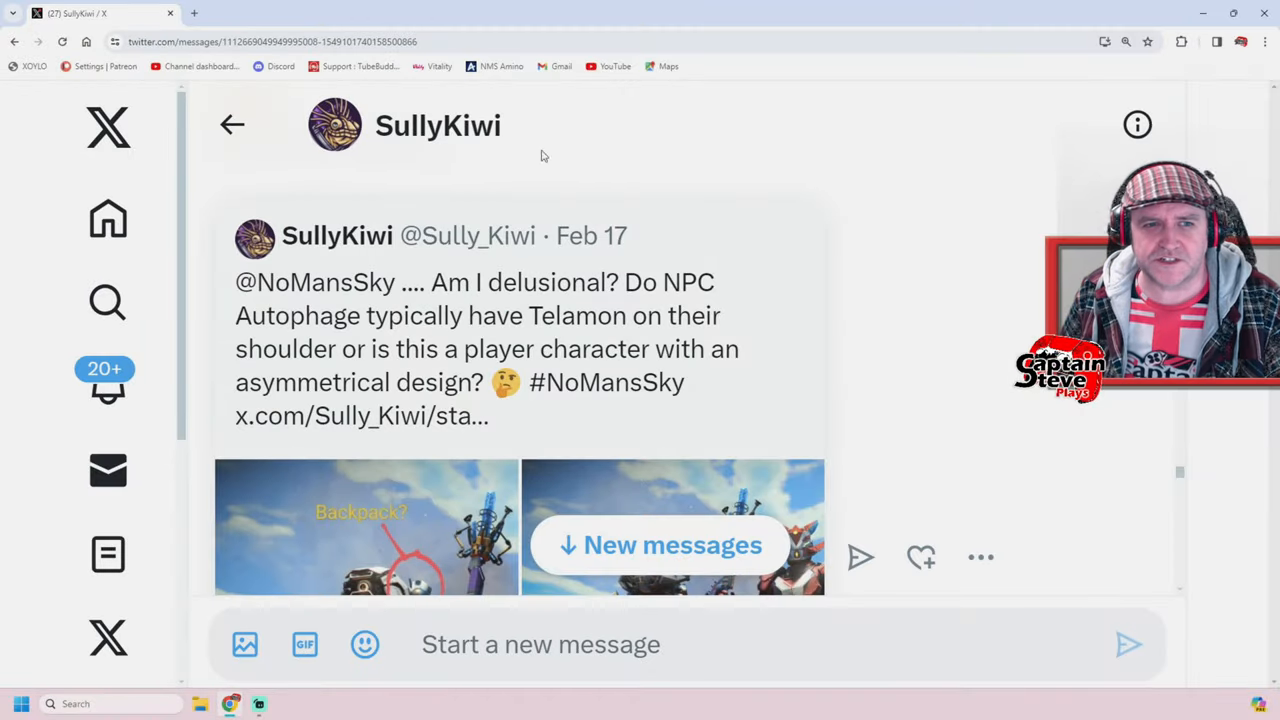
{"action": "double_click", "coordinate": [437, 125]}
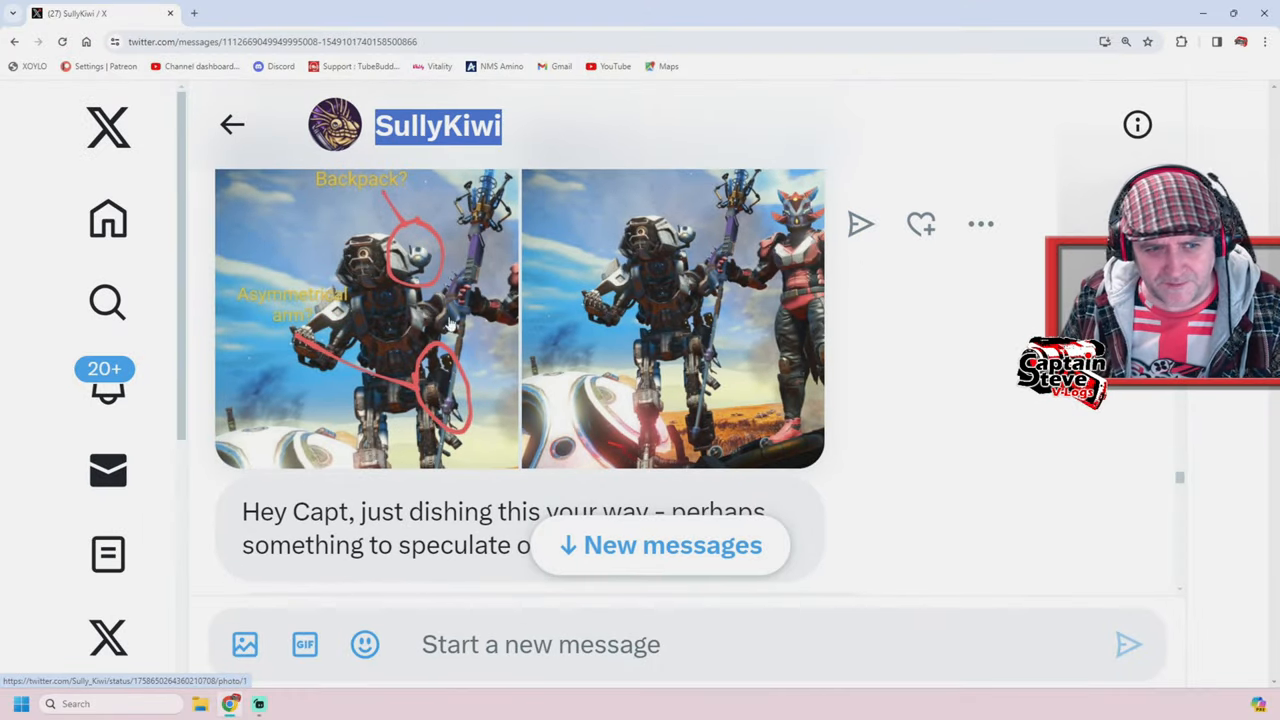
{"action": "mouse_move", "coordinate": [277, 368]}
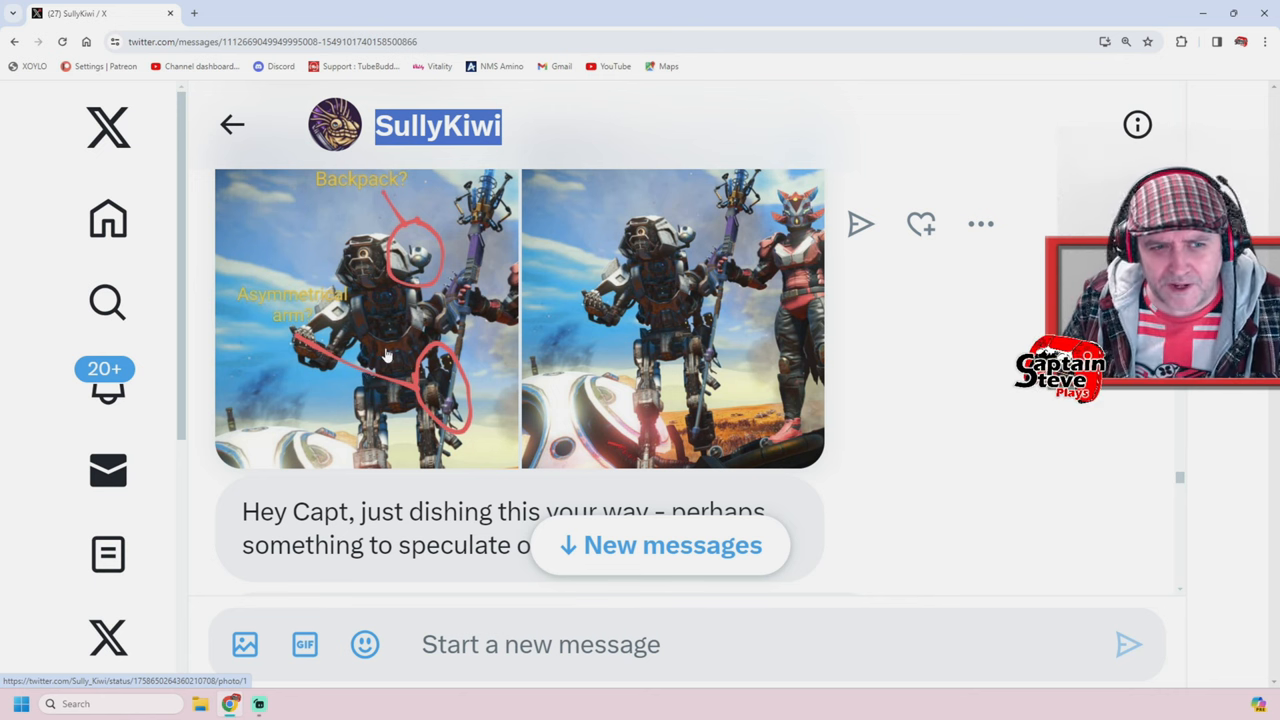
{"action": "left_click", "coordinate": [672, 318]}
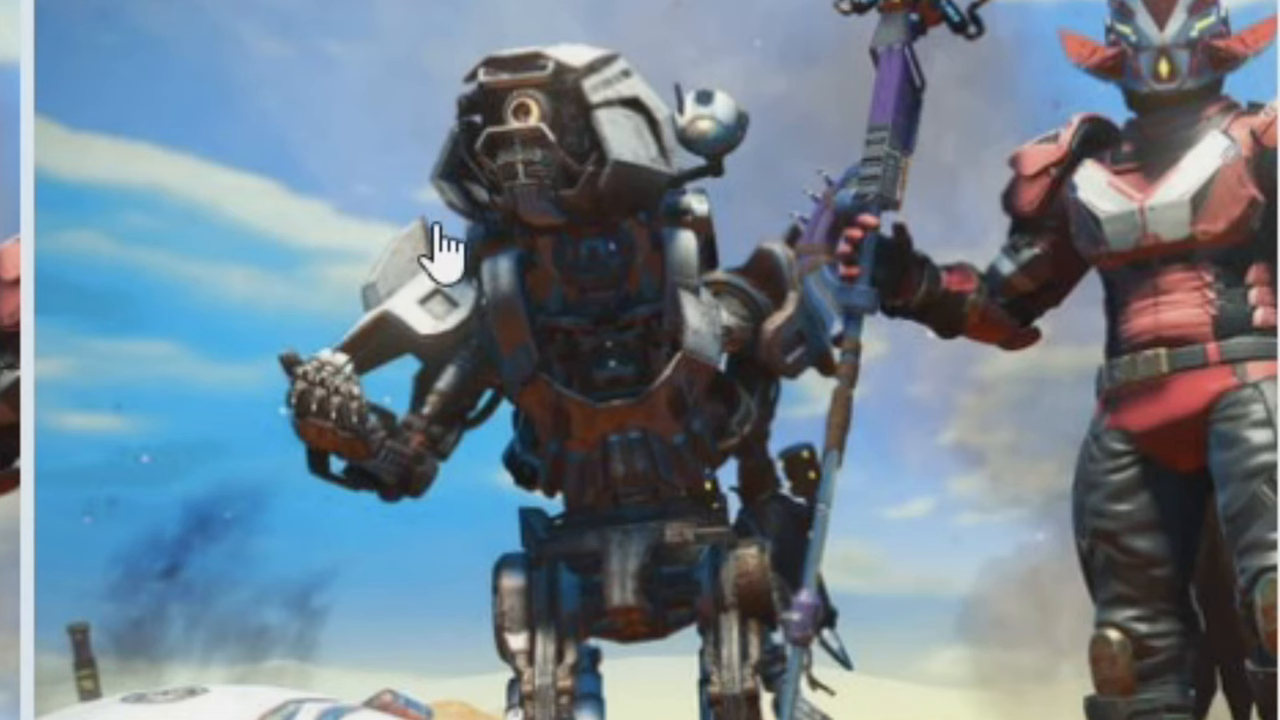
{"action": "mouse_move", "coordinate": [520, 390]}
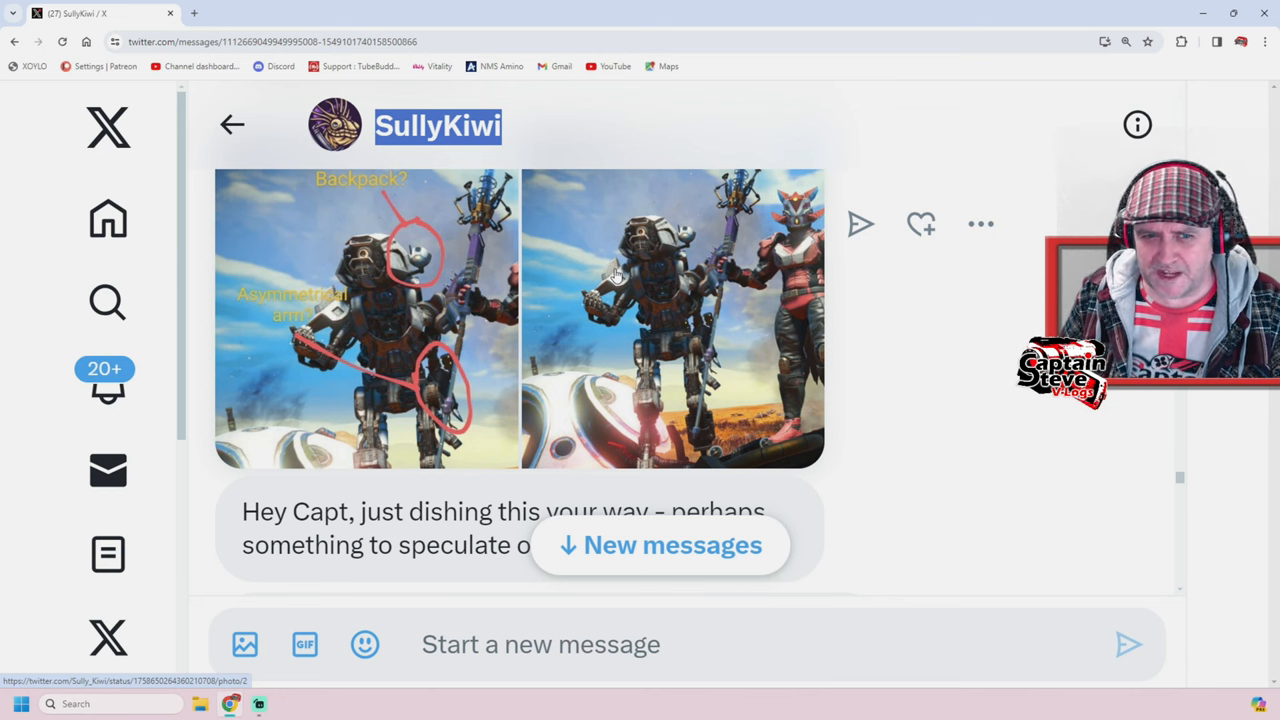
{"action": "mouse_move", "coordinate": [631, 264]}
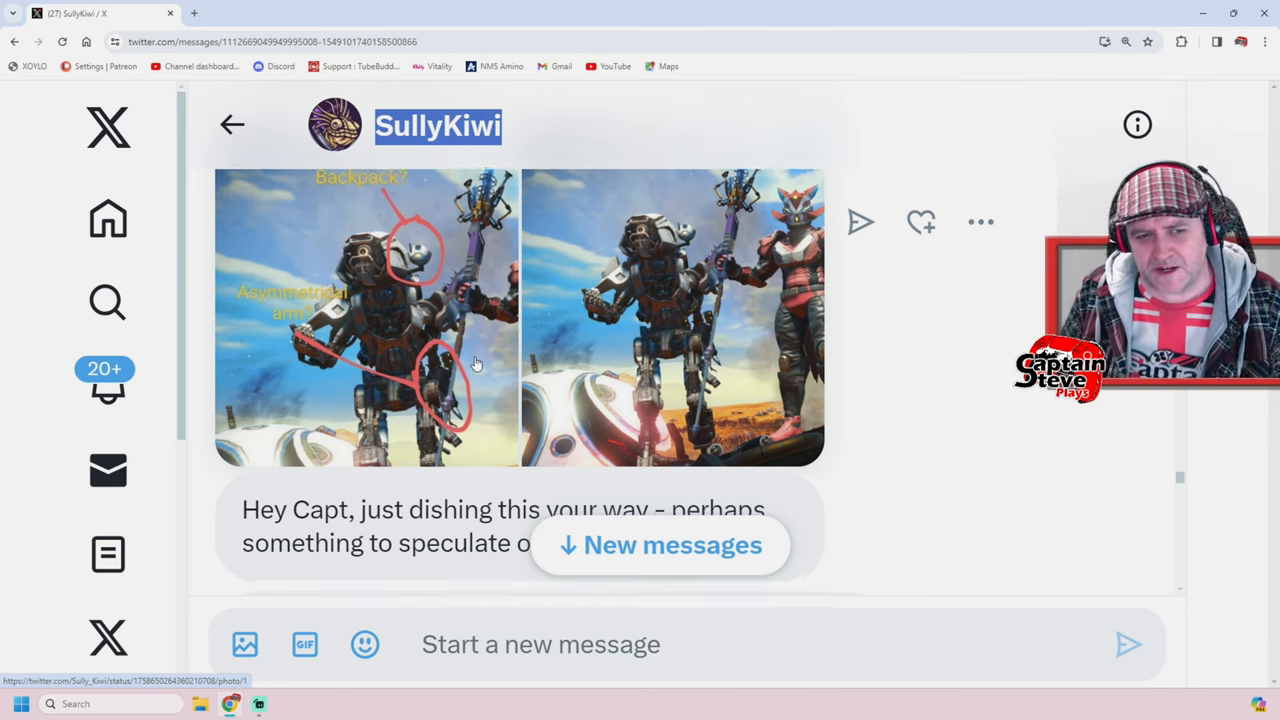
{"action": "scroll", "scroll_direction": "down", "scroll_amount": 3}
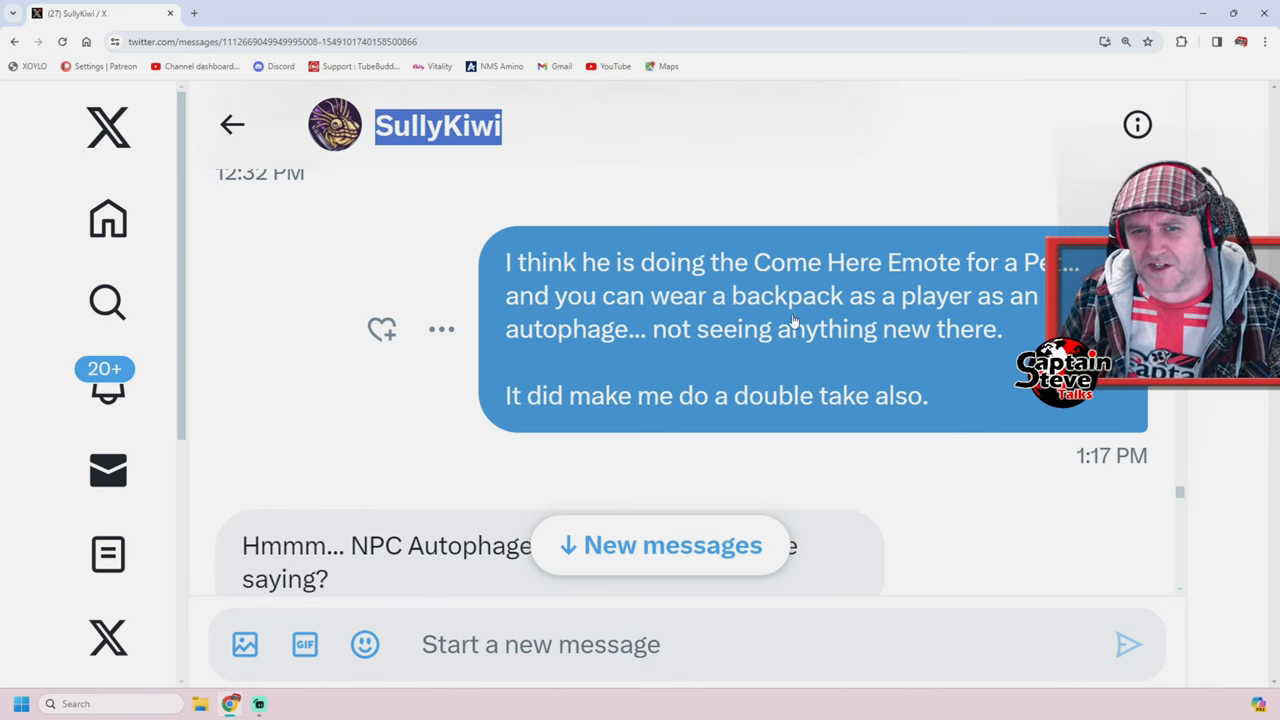
{"action": "mouse_move", "coordinate": [743, 347]}
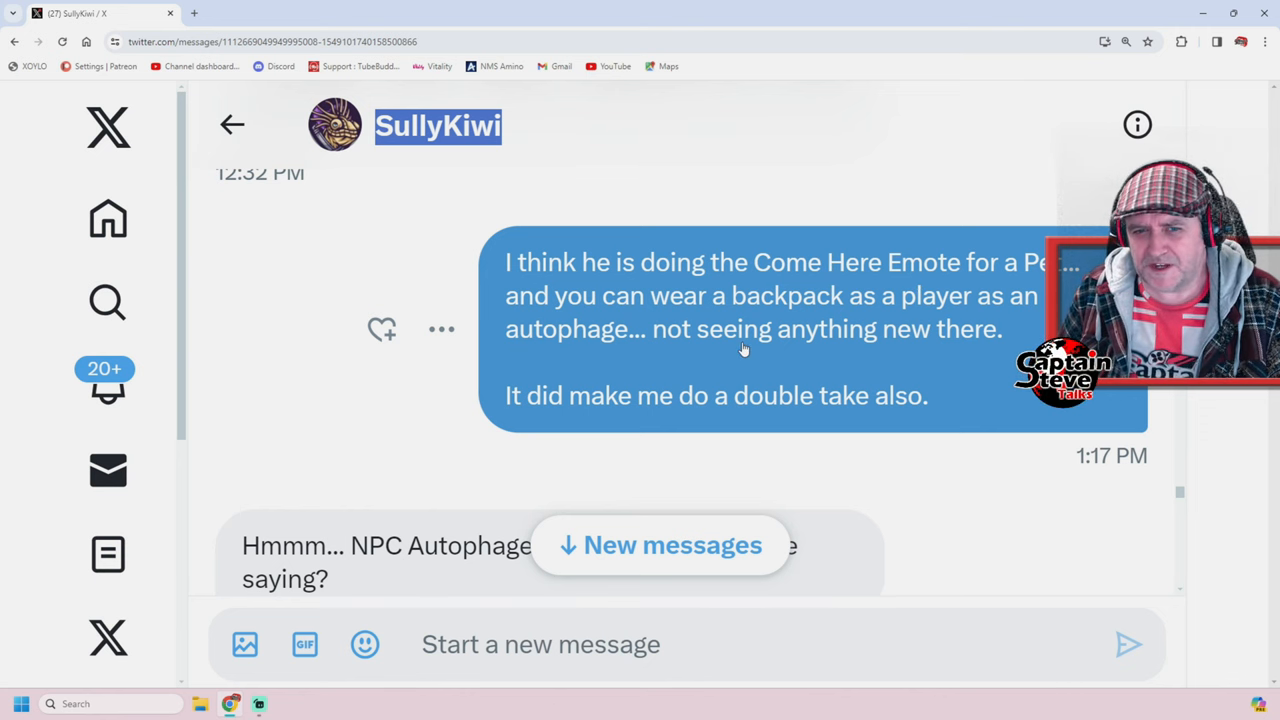
{"action": "mouse_move", "coordinate": [984, 353]}
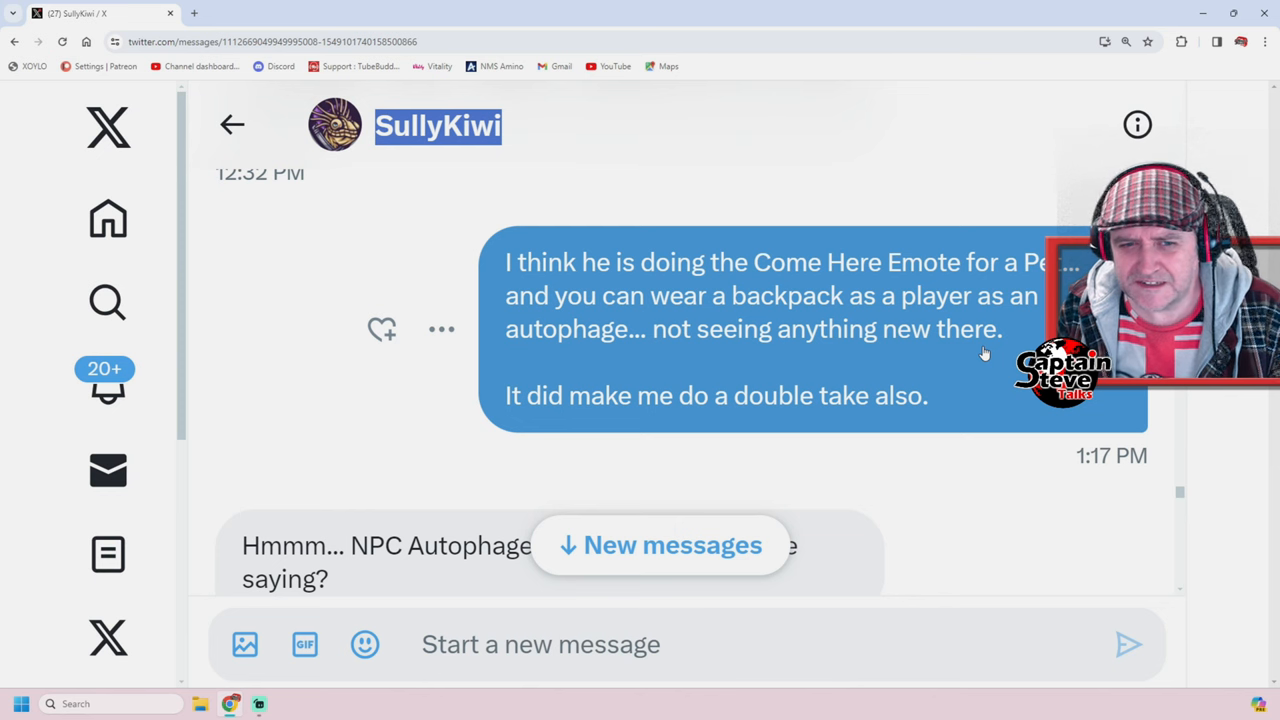
{"action": "scroll", "scroll_direction": "down", "scroll_amount": 3}
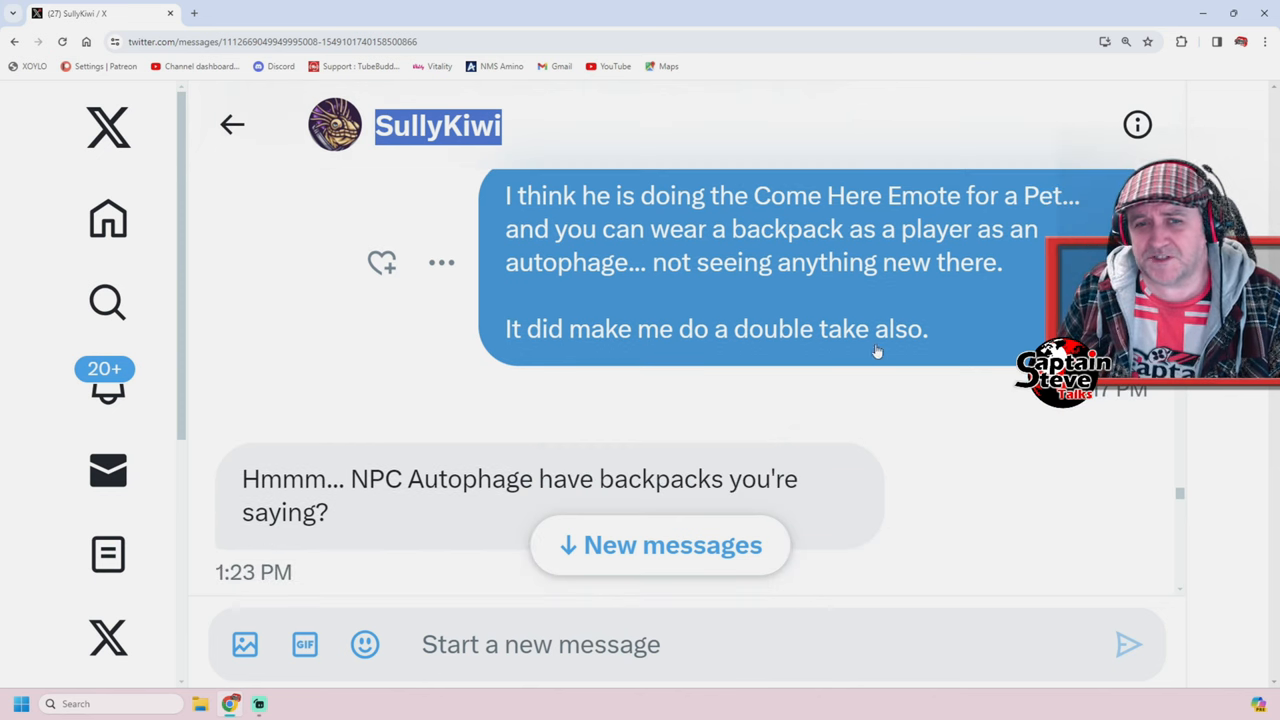
Step: Scroll past the celebratory GIF reply to the annotated Autophage screenshots in the quoted post
{"action": "scroll", "scroll_direction": "down", "scroll_amount": 3}
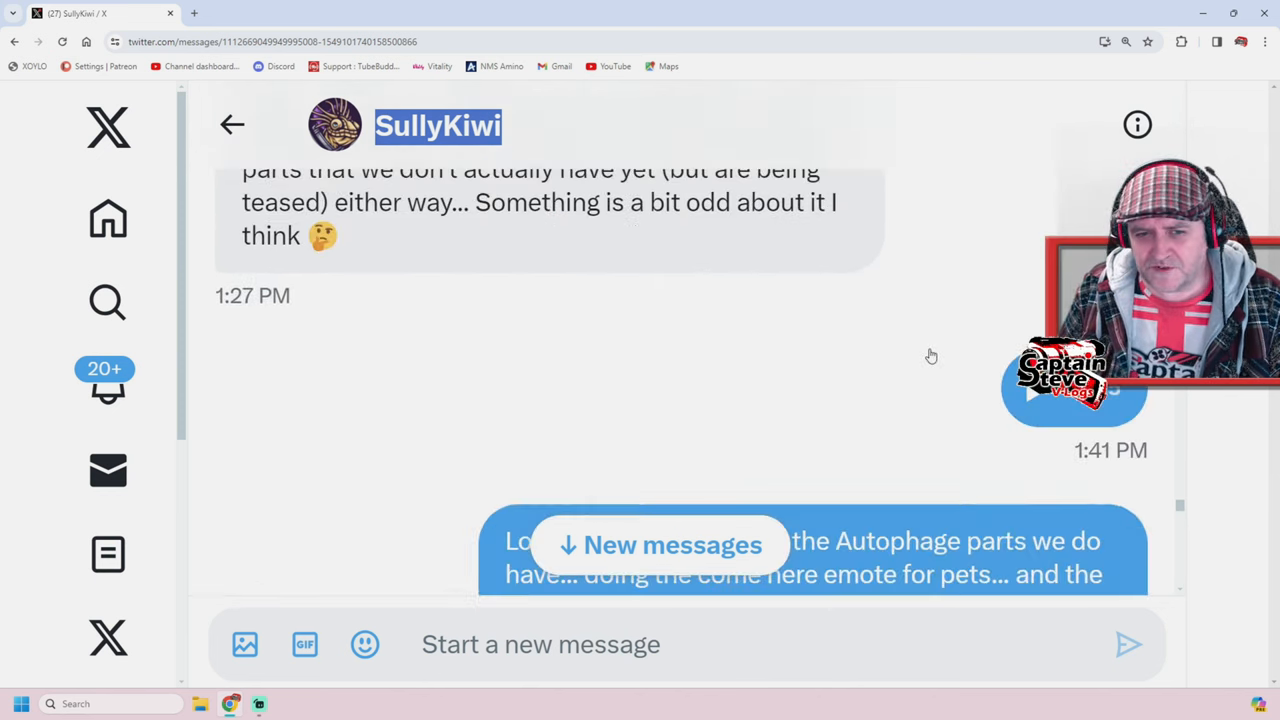
{"action": "scroll", "scroll_direction": "down", "scroll_amount": 3}
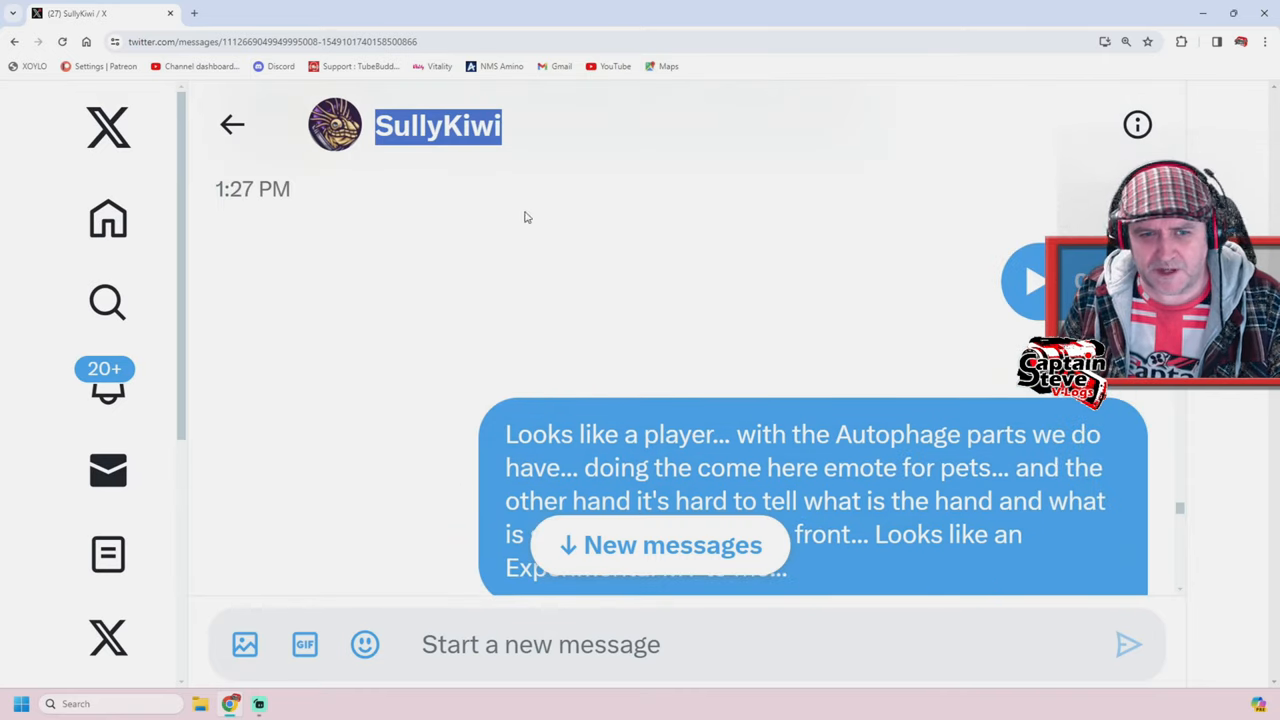
{"action": "scroll", "scroll_direction": "down", "scroll_amount": 3}
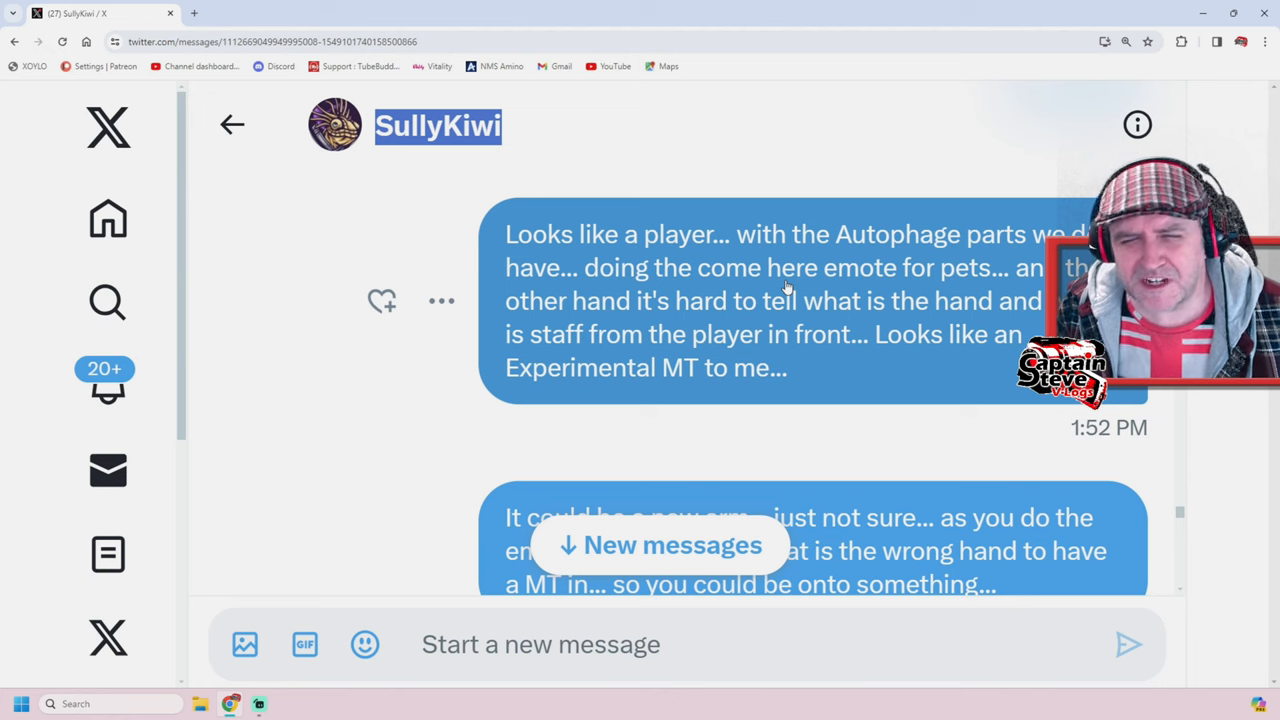
{"action": "scroll", "scroll_direction": "down", "scroll_amount": 3}
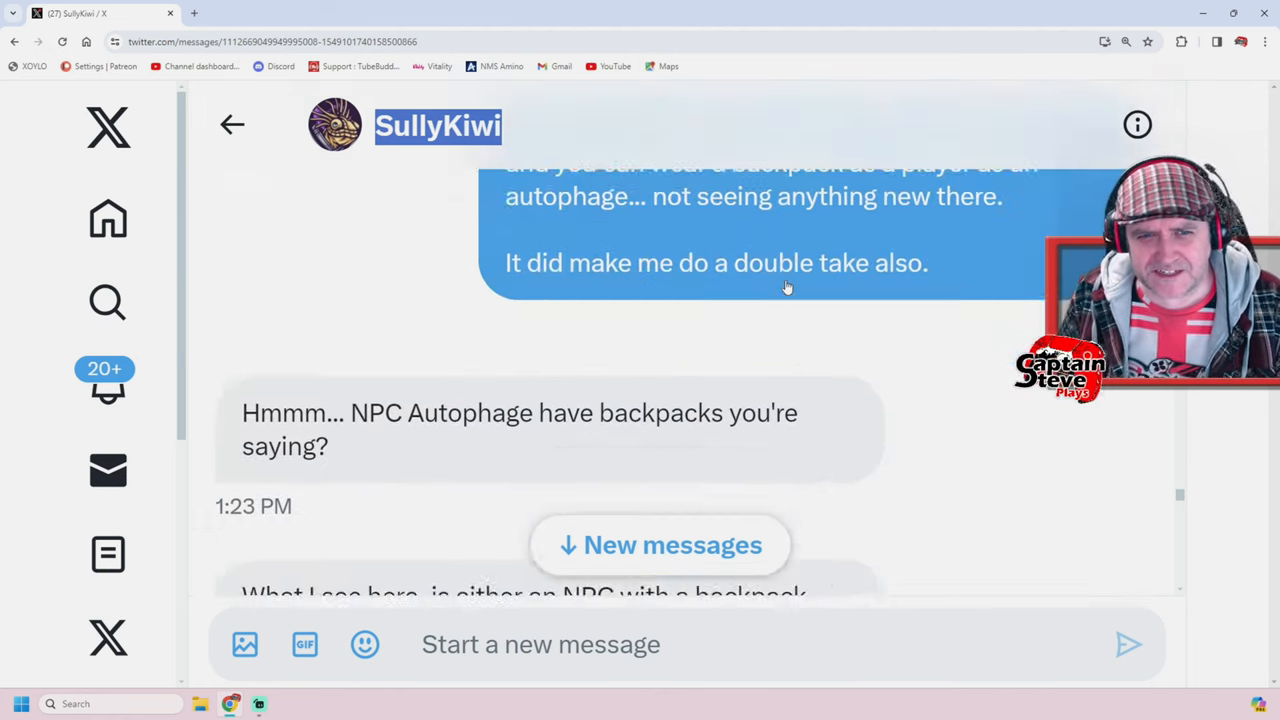
{"action": "scroll", "scroll_direction": "down", "scroll_amount": 3}
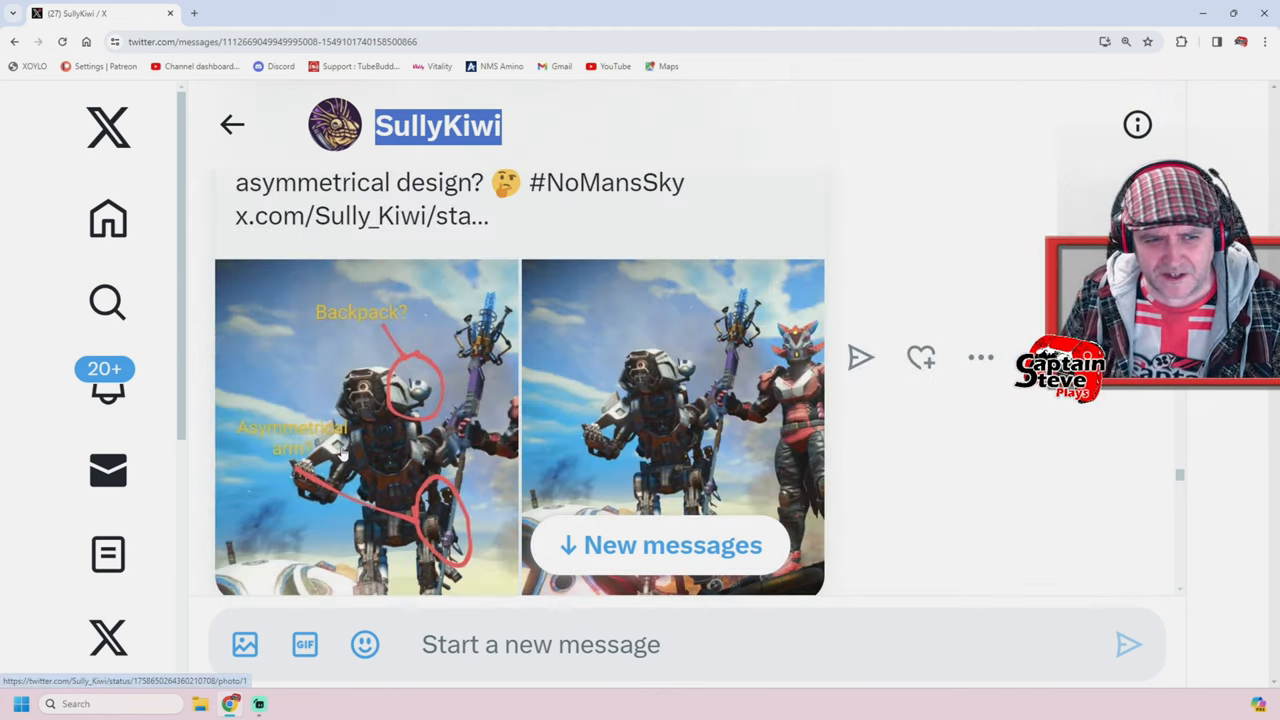
{"action": "scroll", "scroll_direction": "down", "scroll_amount": 3}
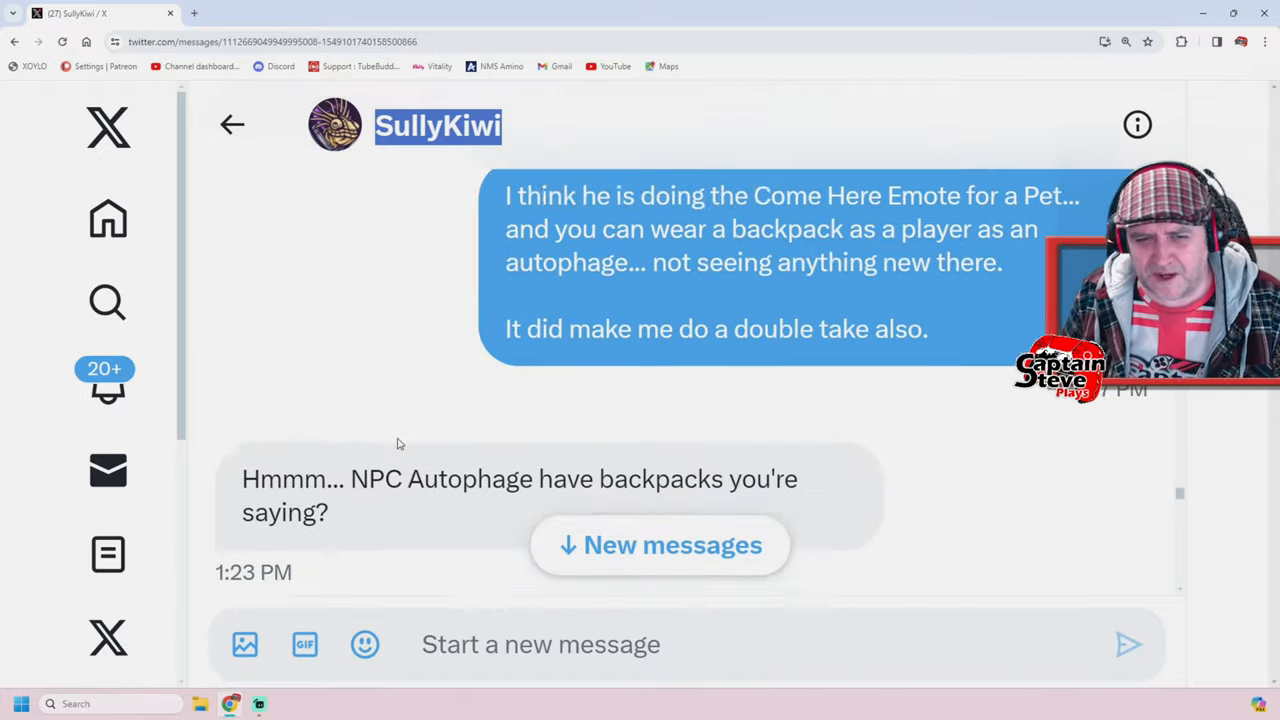
{"action": "scroll", "scroll_direction": "down", "scroll_amount": 3}
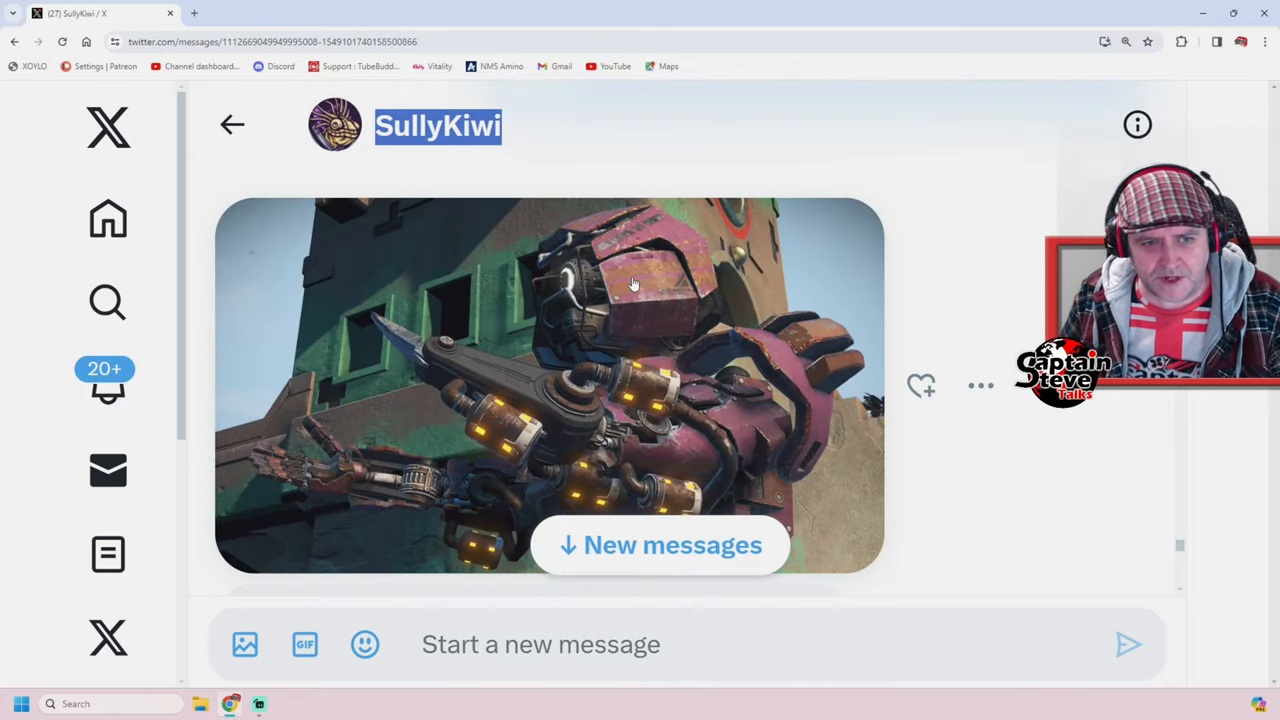
{"action": "scroll", "scroll_direction": "down", "scroll_amount": 3}
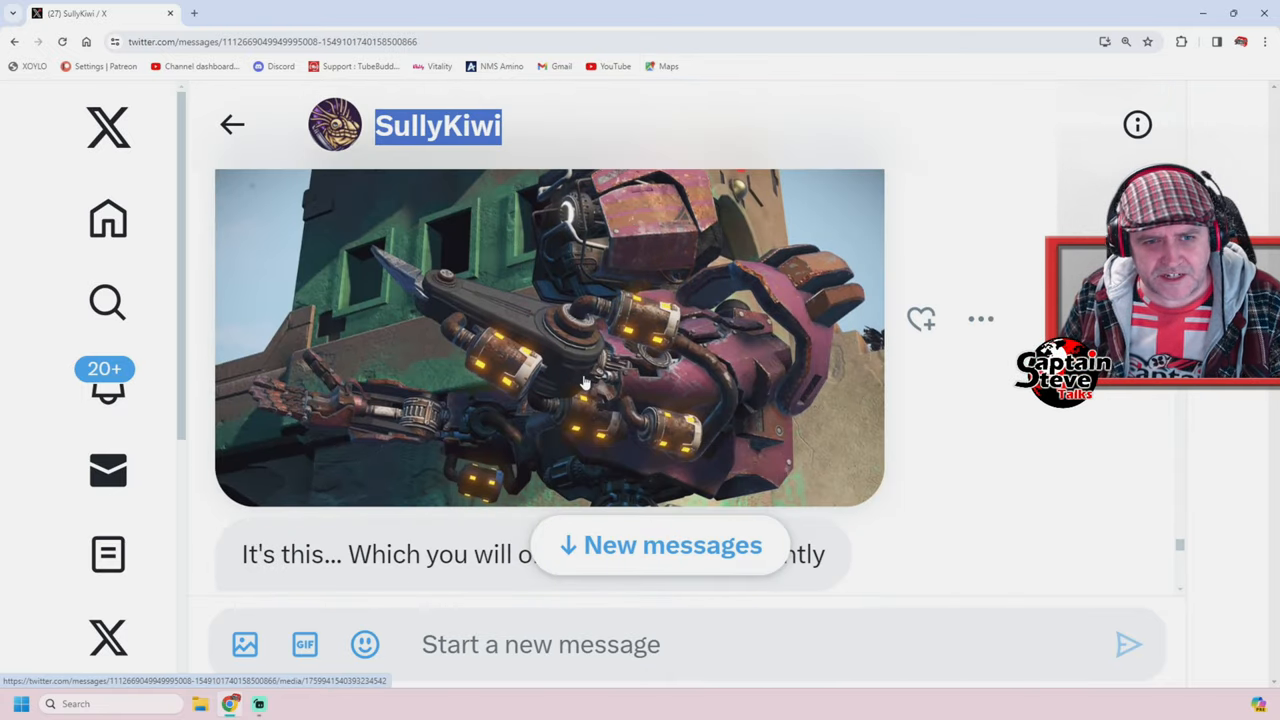
{"action": "mouse_move", "coordinate": [590, 445]}
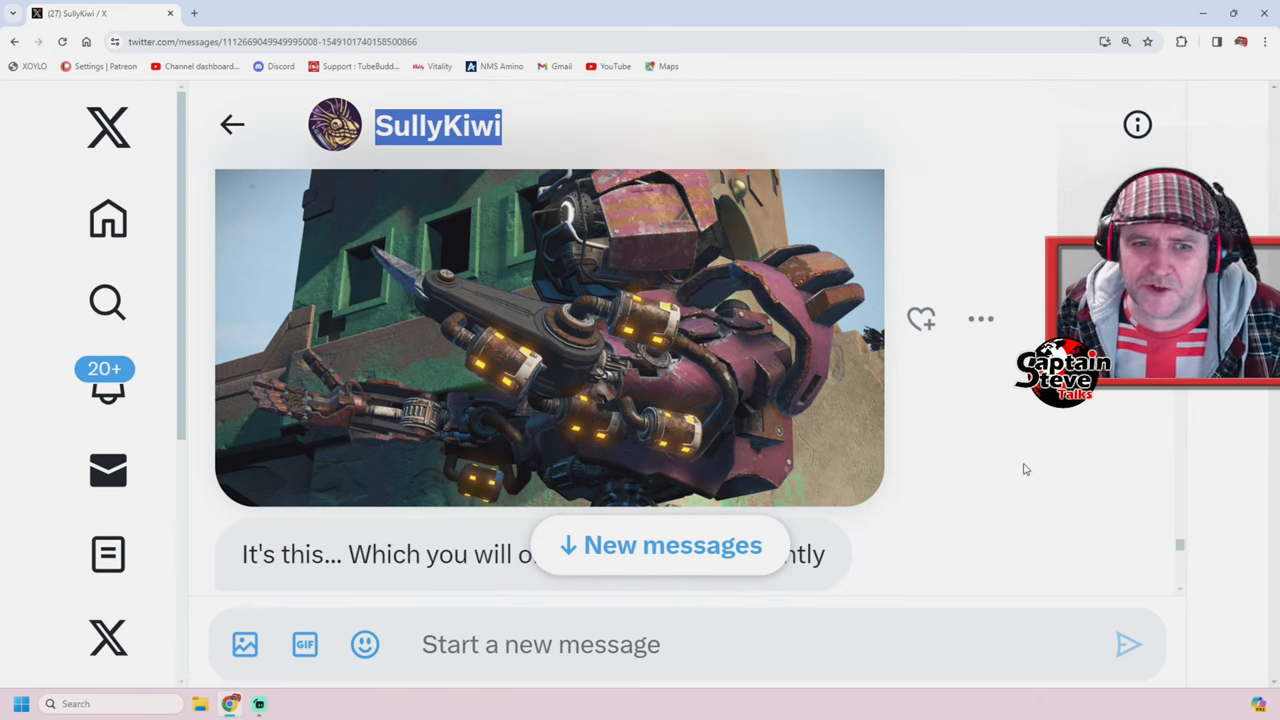
{"action": "mouse_move", "coordinate": [876, 434]}
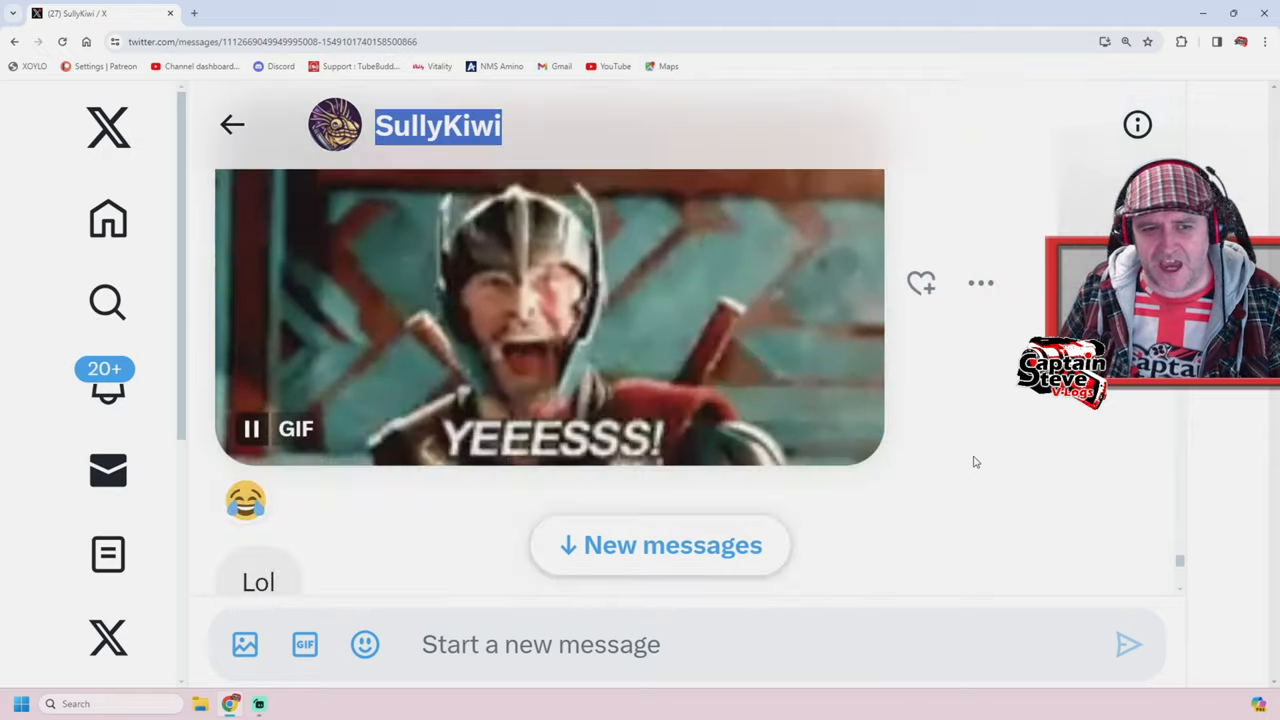
{"action": "scroll", "scroll_direction": "down", "scroll_amount": 3}
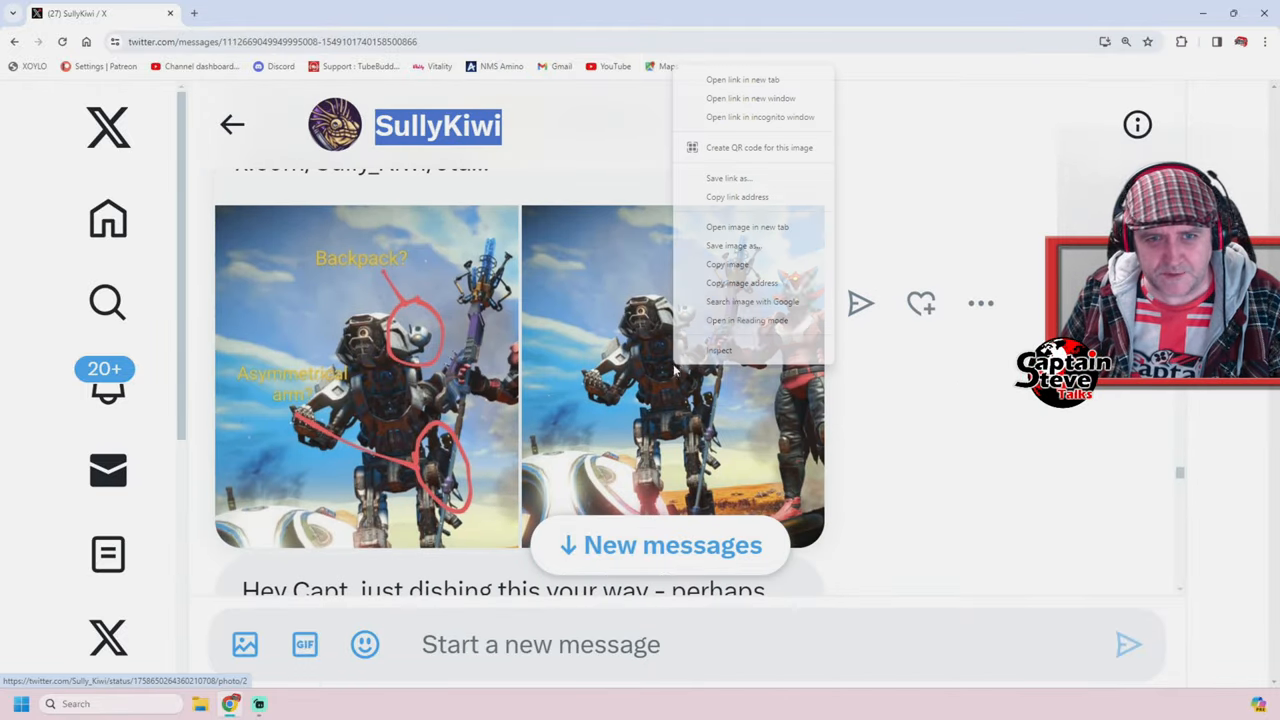
Step: Open the second Autophage screenshot in a new tab and zoom into it
{"action": "left_click", "coordinate": [747, 227]}
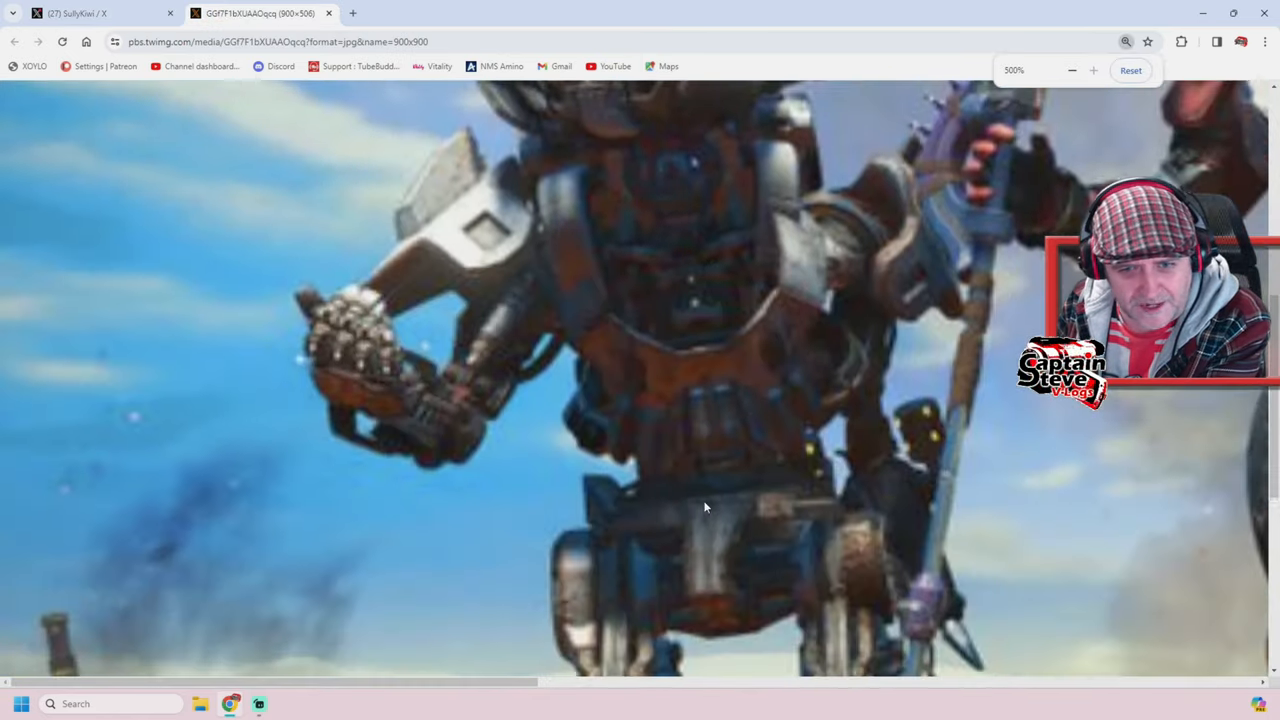
{"action": "scroll", "scroll_direction": "down", "scroll_amount": 3}
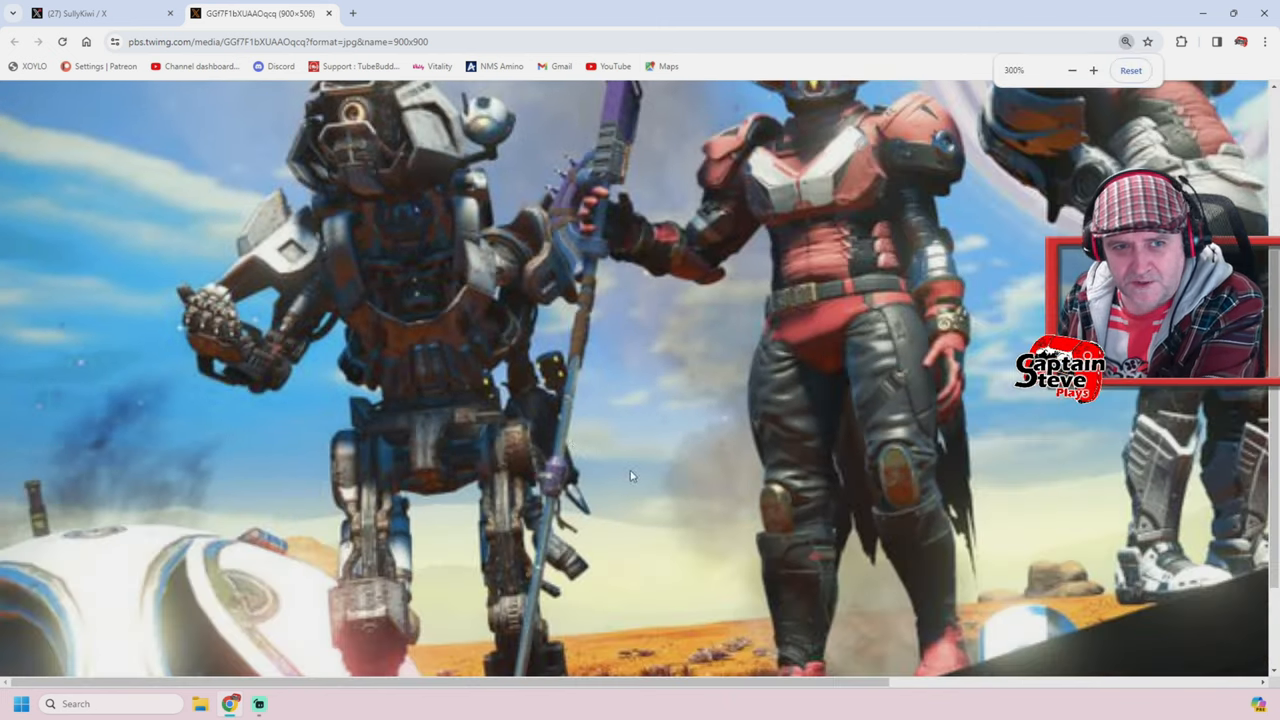
Step: Reset the screenshot's zoom to 100% so all three characters are visible
{"action": "left_click", "coordinate": [1072, 70]}
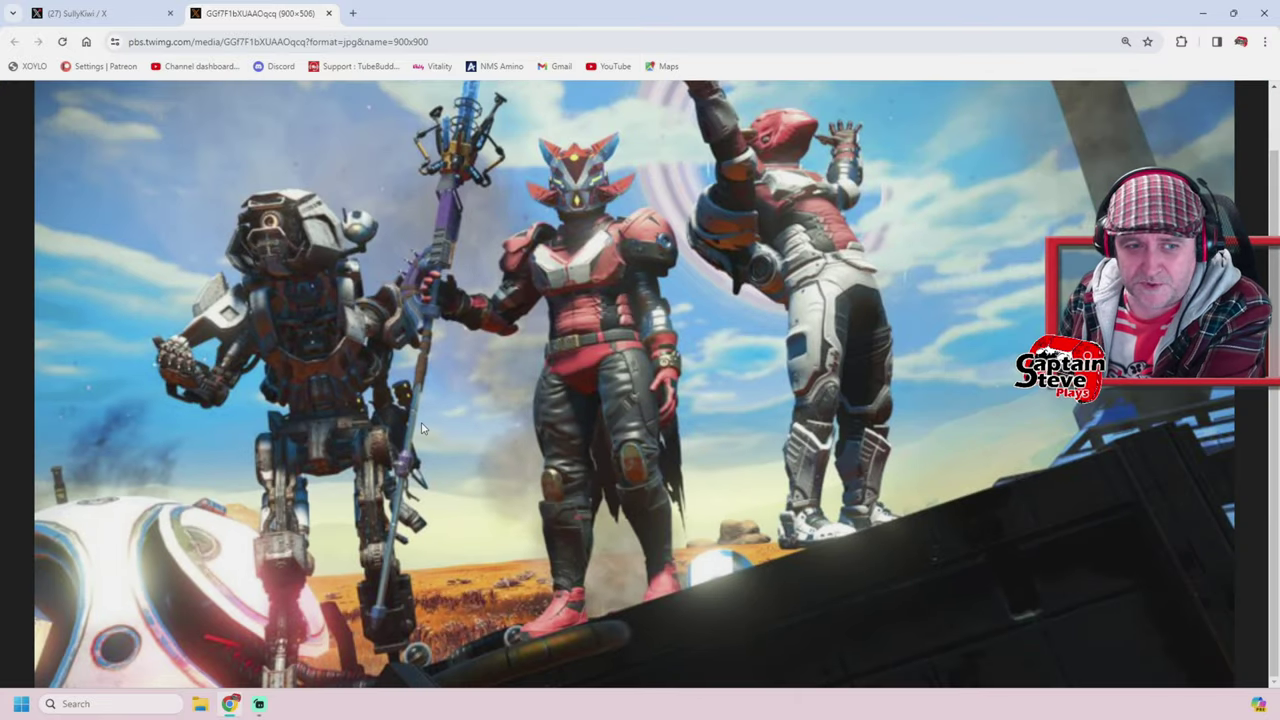
{"action": "mouse_move", "coordinate": [233, 210]}
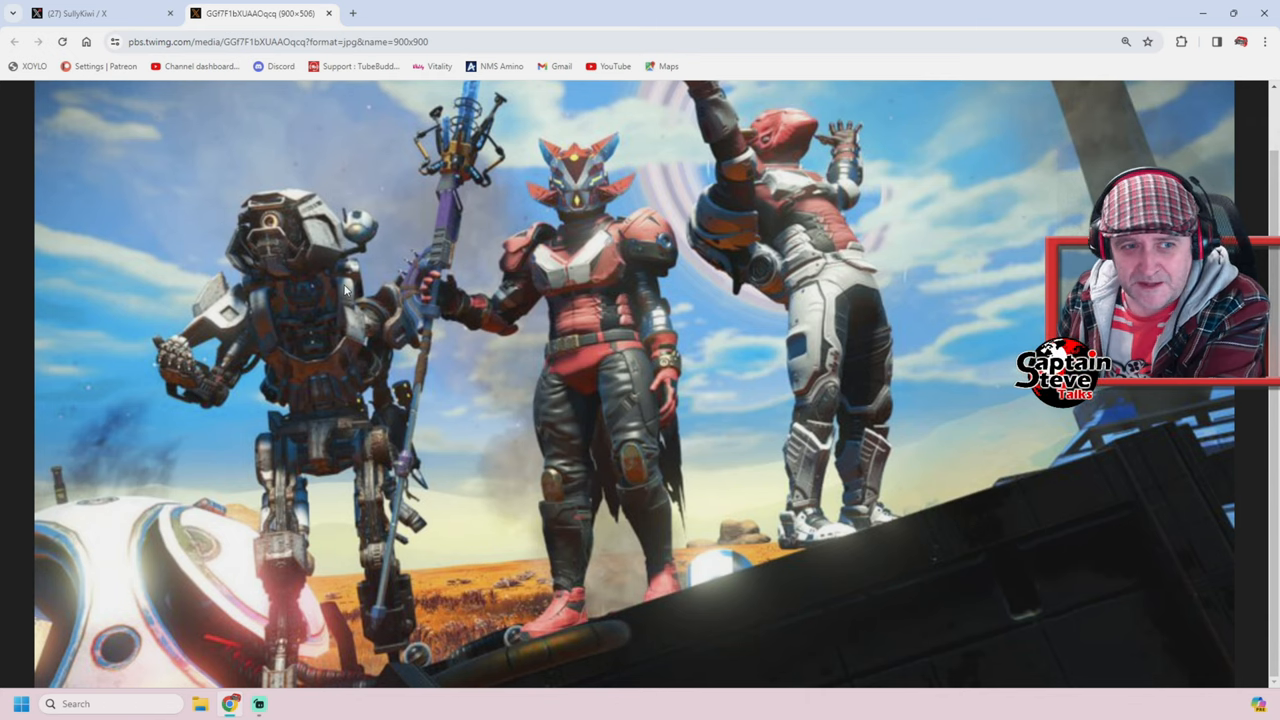
{"action": "mouse_move", "coordinate": [377, 247]}
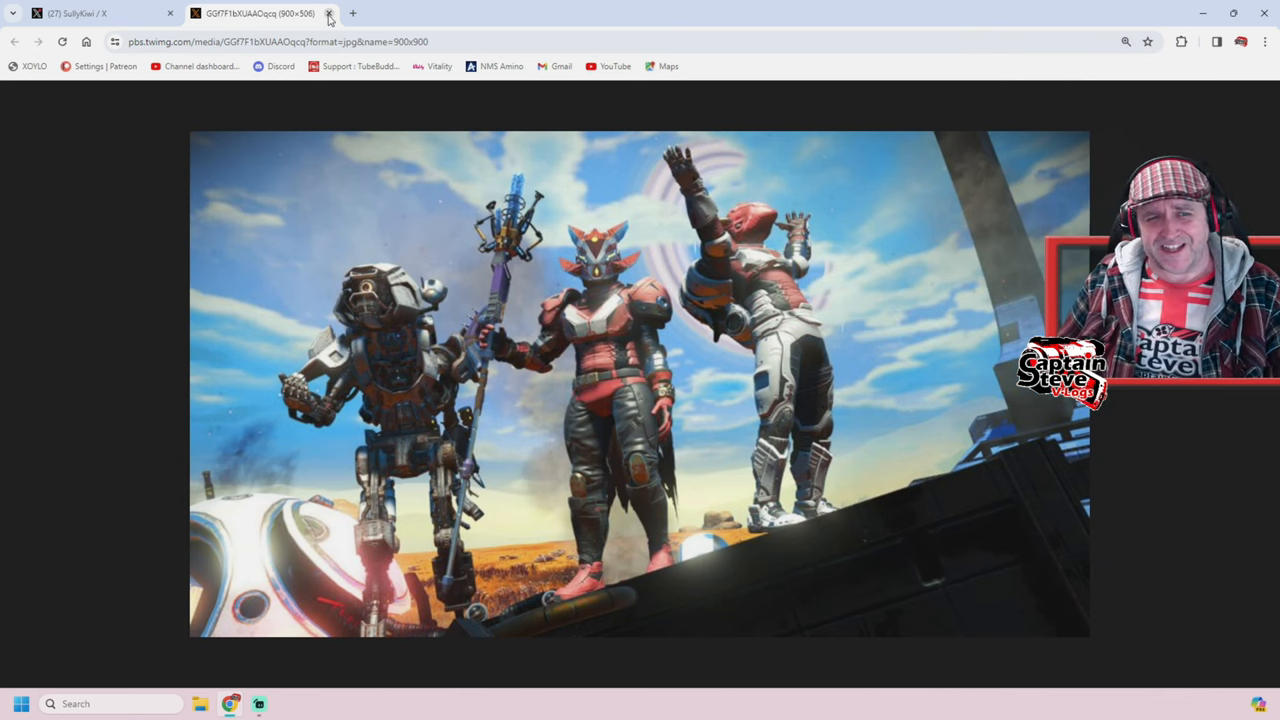
{"action": "mouse_move", "coordinate": [331, 15]}
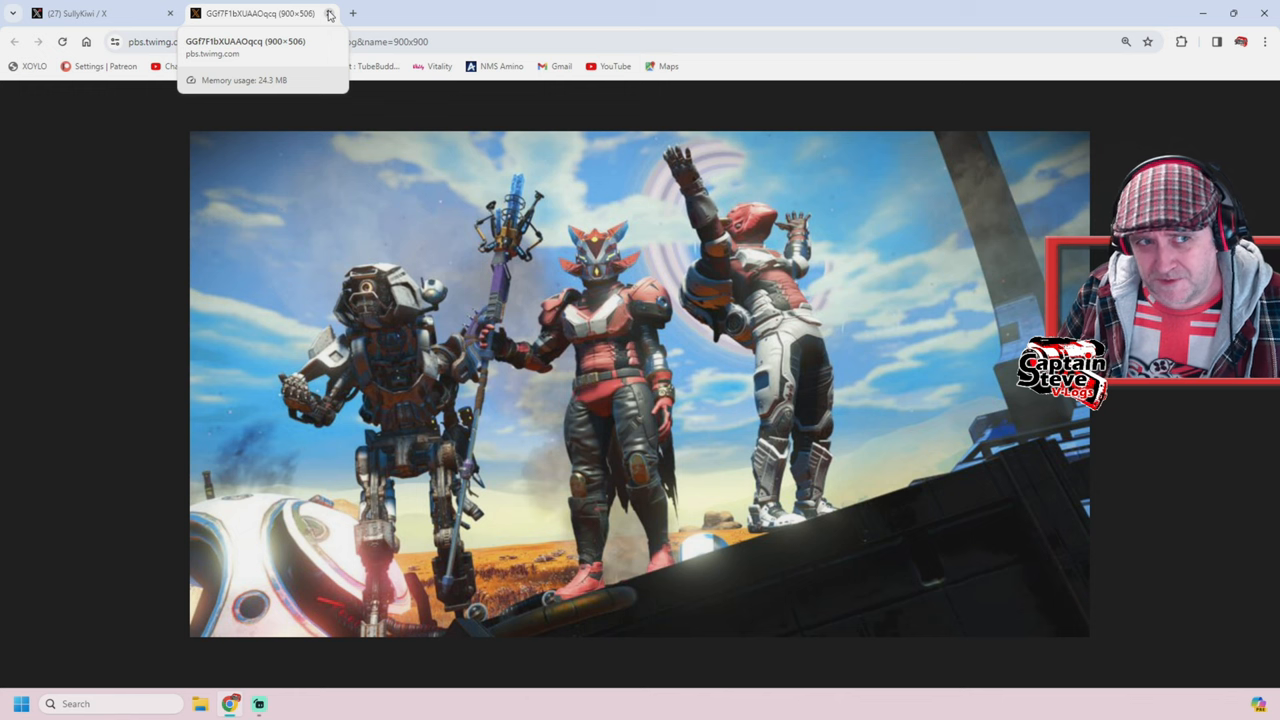